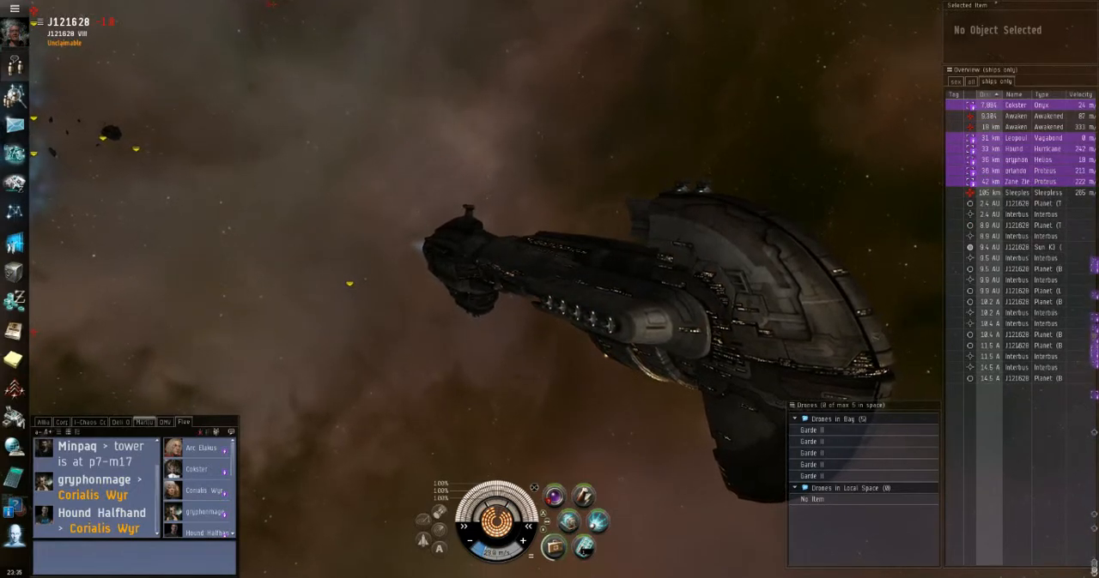
# Bring up the in-space context menu for camera and navigation near the ship.
pyautogui.rightClick(639, 137)
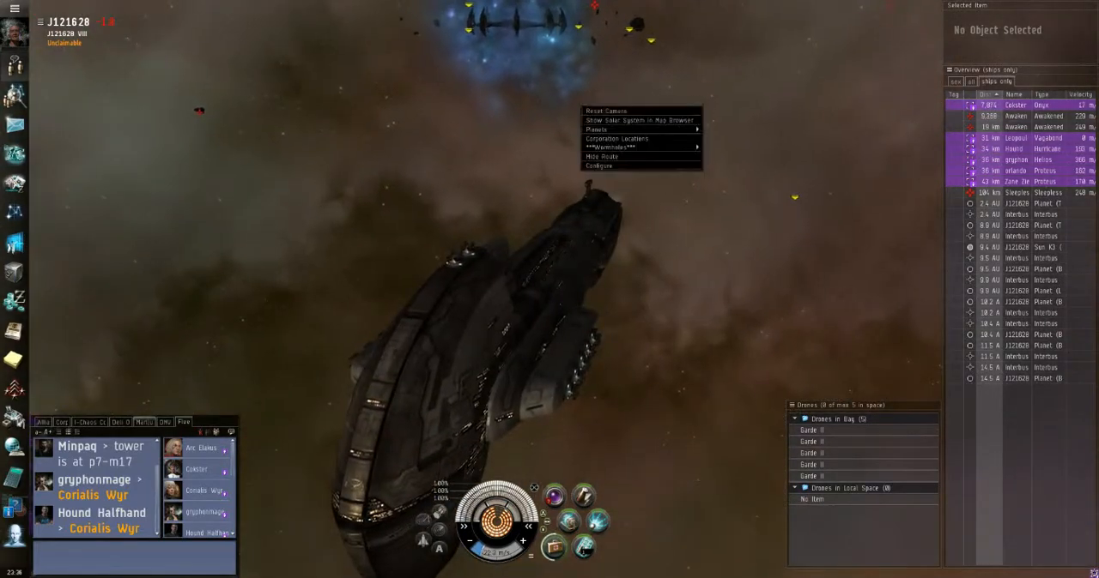